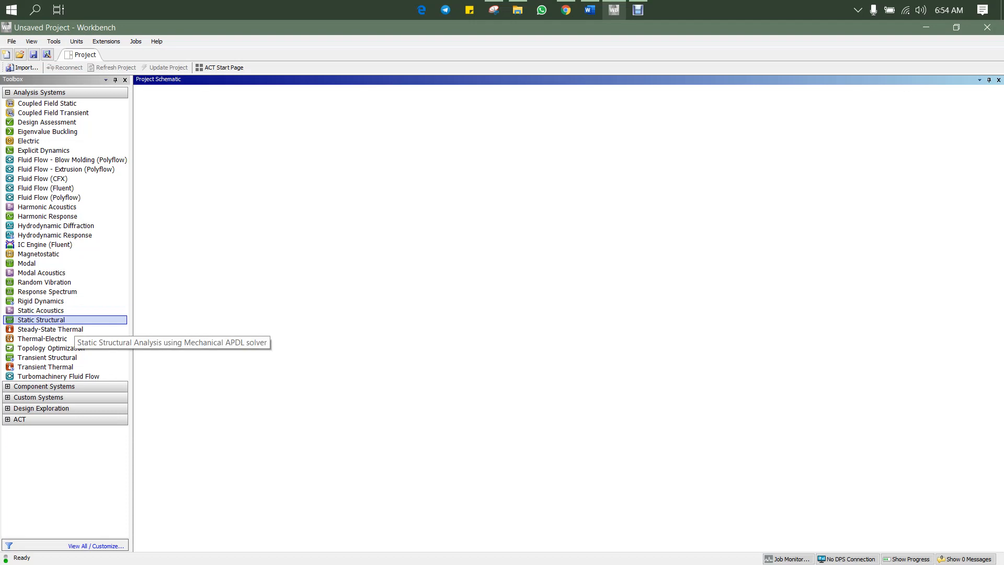
Step: Place a Static Structural system from the Toolbox into the schematic, keeping its default name
{"action": "left_click_drag", "start_coordinate": [42, 320], "coordinate": [197, 135]}
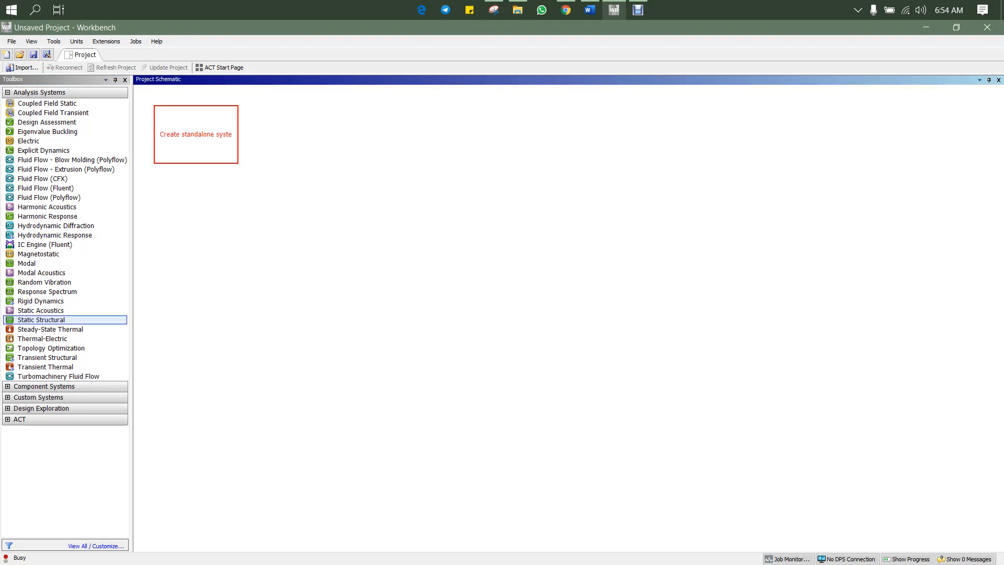
{"action": "double_click", "coordinate": [41, 320]}
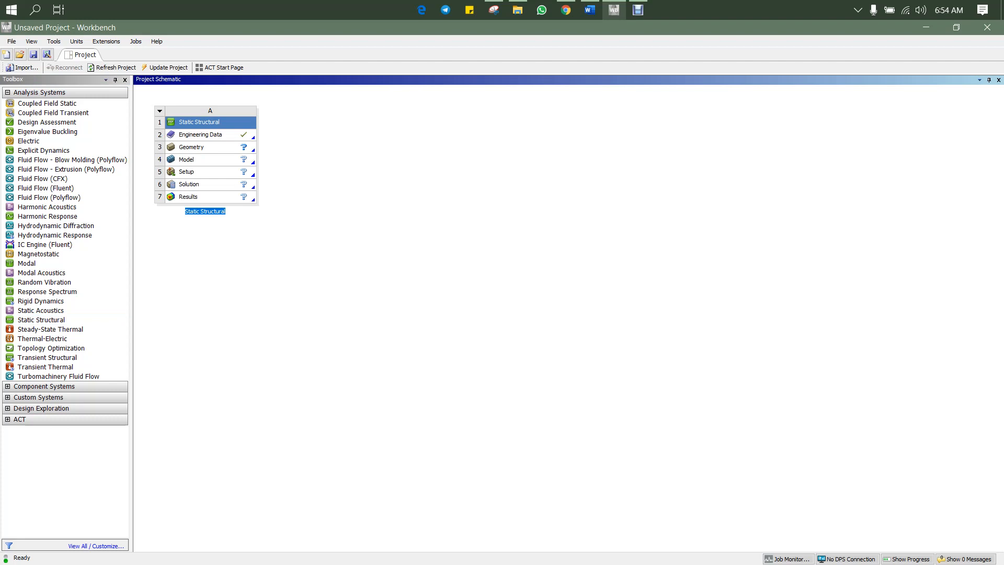
{"action": "left_click", "coordinate": [199, 135]}
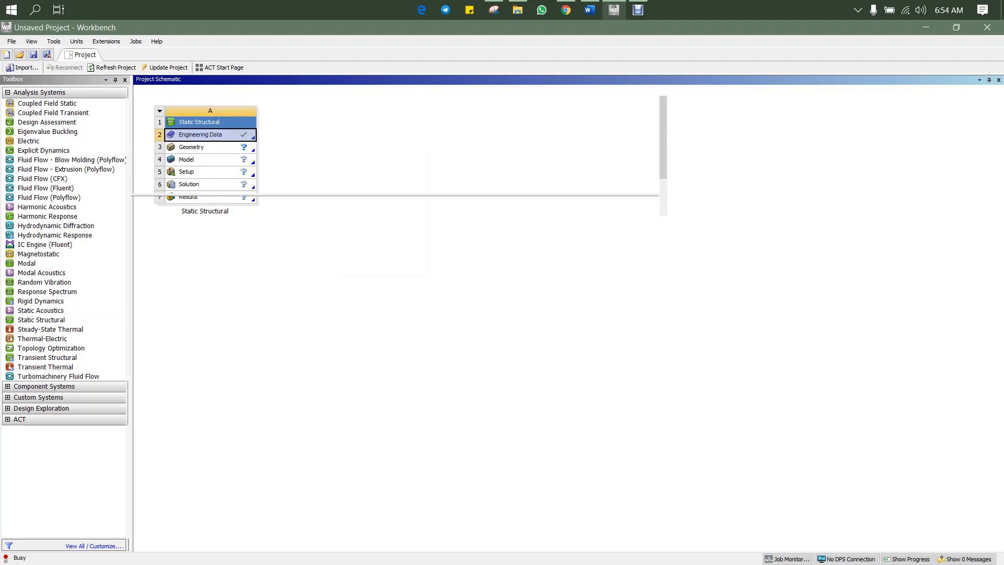
Step: Open the Static Structural system's Engineering Data cell
{"action": "double_click", "coordinate": [203, 135]}
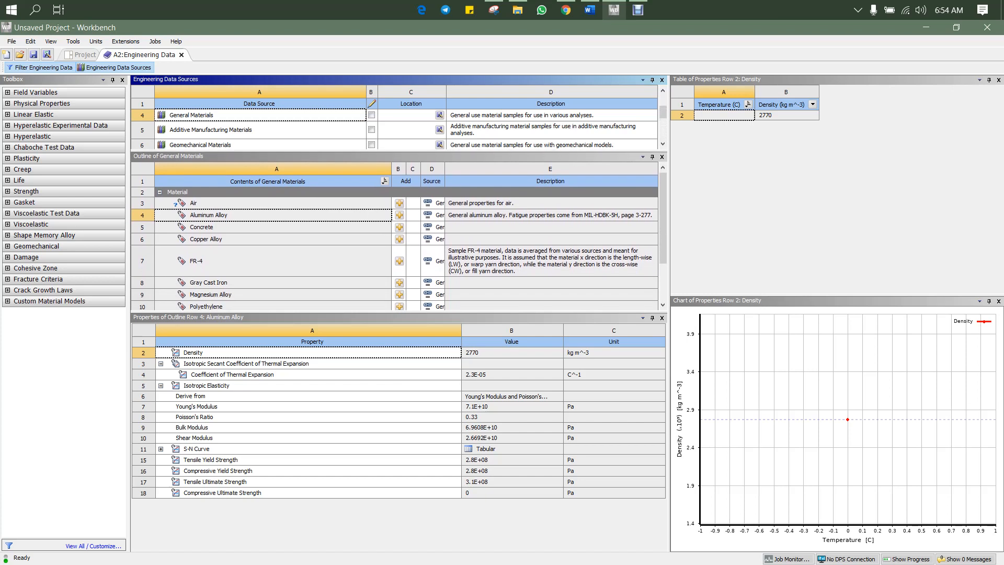
{"action": "mouse_move", "coordinate": [207, 215]}
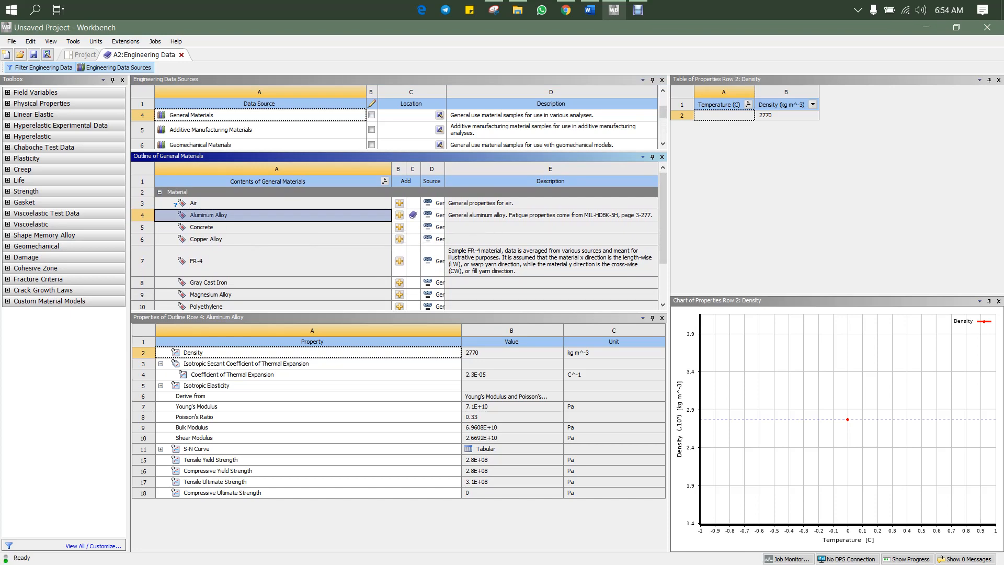
Step: Back on the Project tab, import Buckle.STEP into the Geometry cell
{"action": "left_click", "coordinate": [68, 54]}
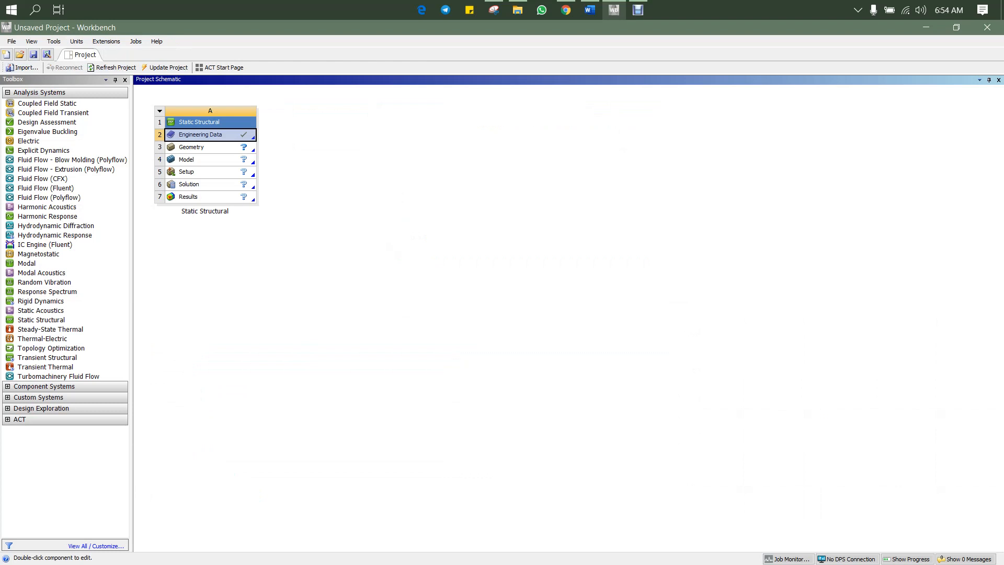
{"action": "right_click", "coordinate": [191, 147]}
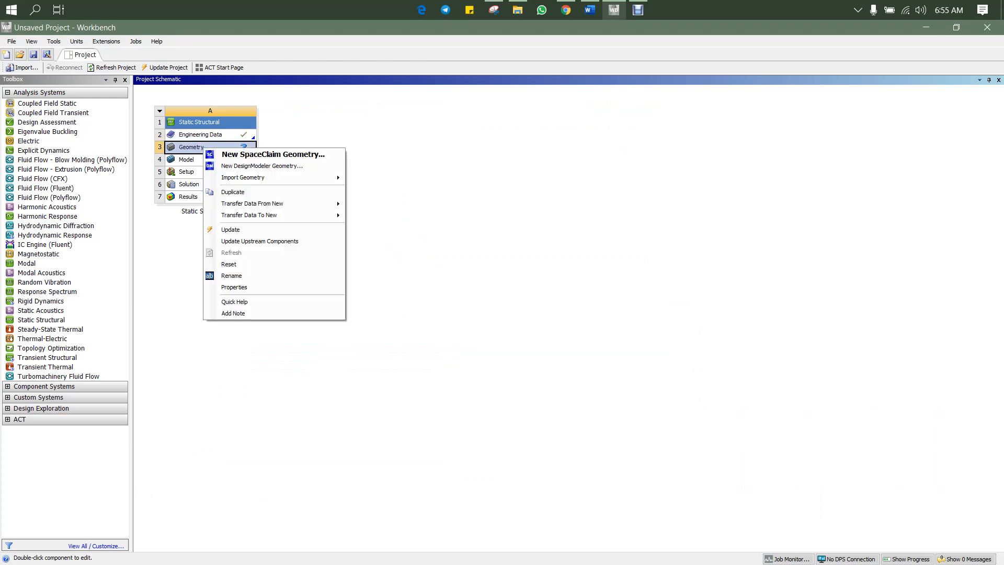
{"action": "mouse_move", "coordinate": [262, 166]}
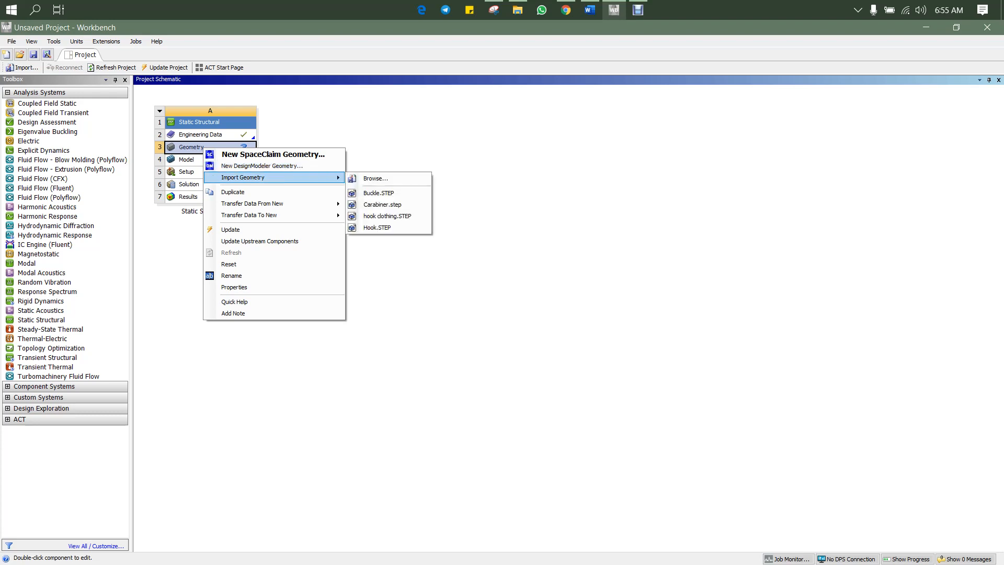
{"action": "mouse_move", "coordinate": [388, 192]}
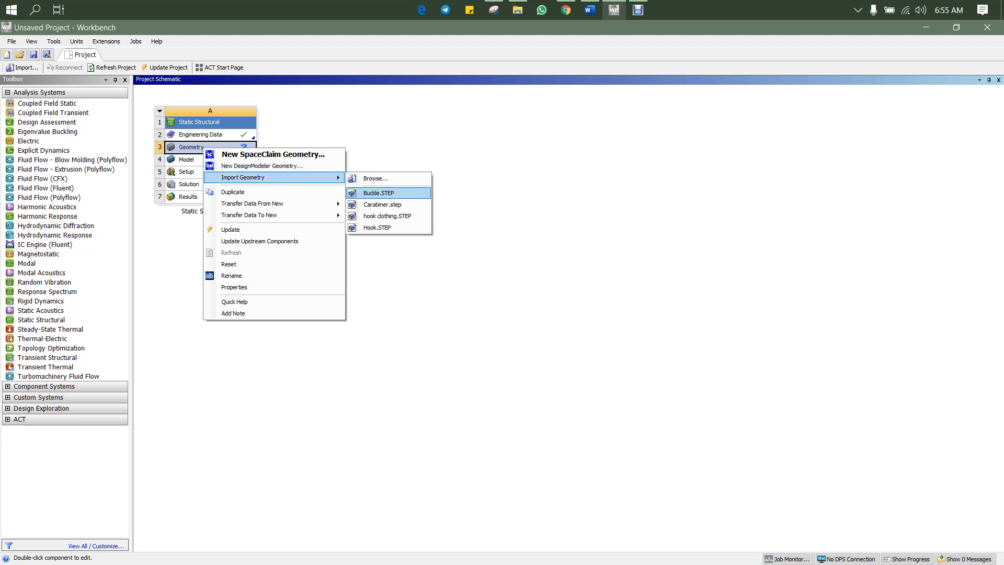
{"action": "left_click", "coordinate": [378, 192]}
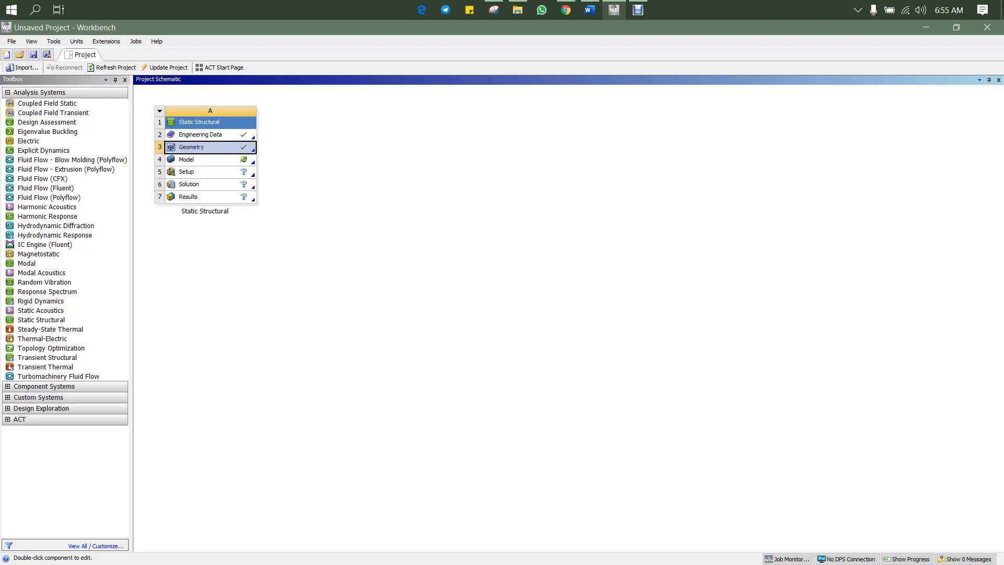
Step: Edit the Model cell to launch Mechanical with the carabiner buckle geometry
{"action": "right_click", "coordinate": [186, 159]}
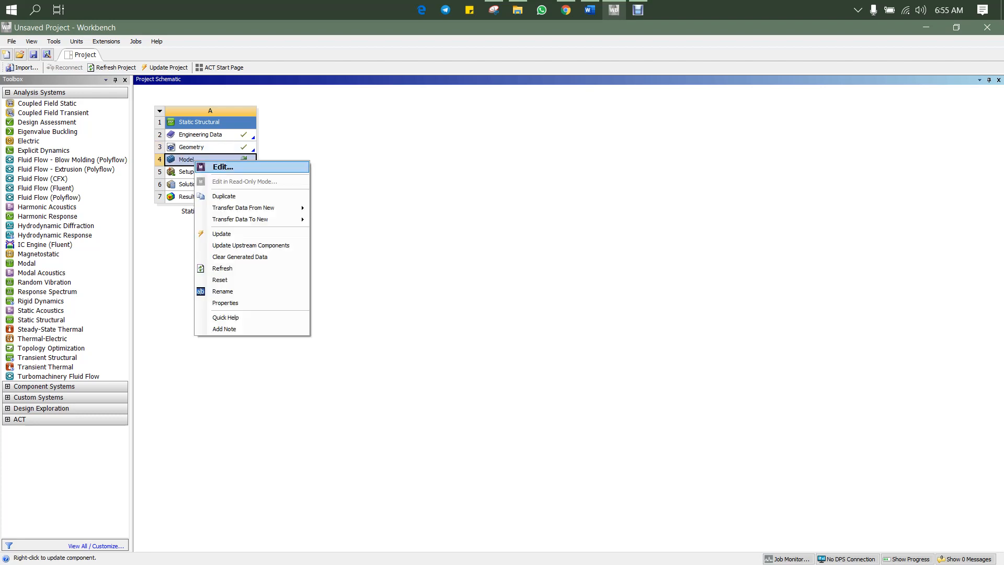
{"action": "left_click", "coordinate": [226, 167]}
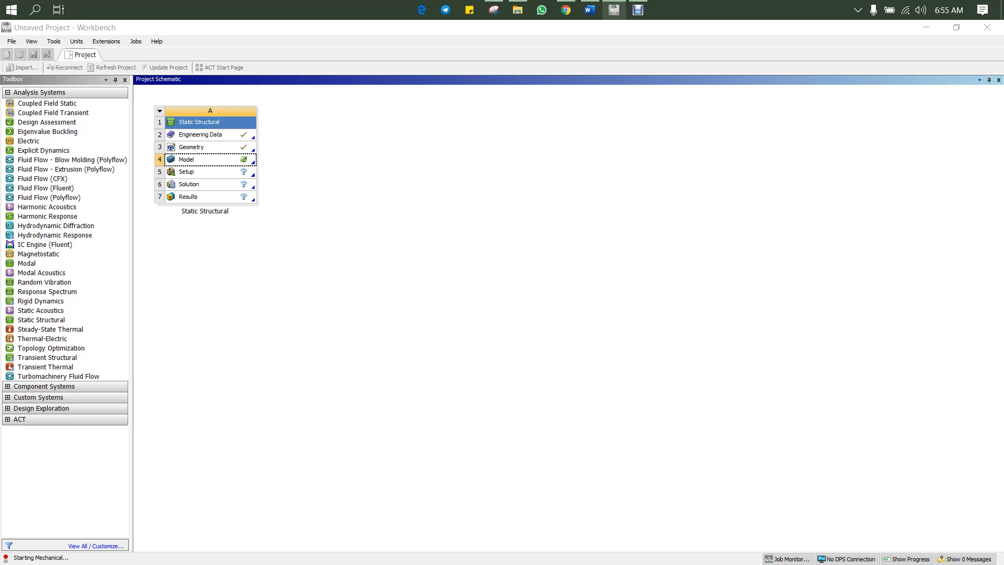
{"action": "double_click", "coordinate": [186, 160]}
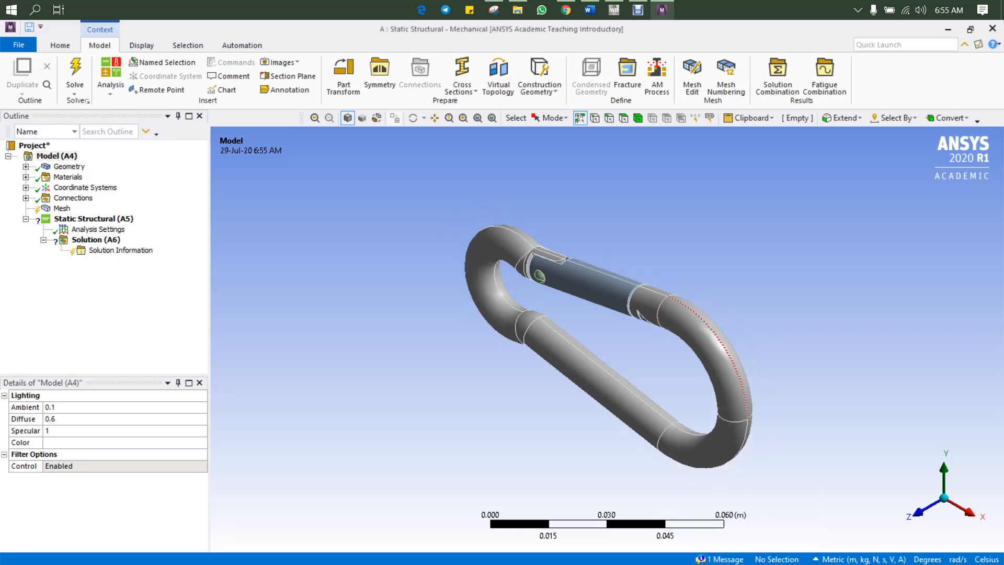
Step: Expand Geometry and change both buckle parts' material from Structural Steel to Aluminum Alloy
{"action": "left_click", "coordinate": [93, 218]}
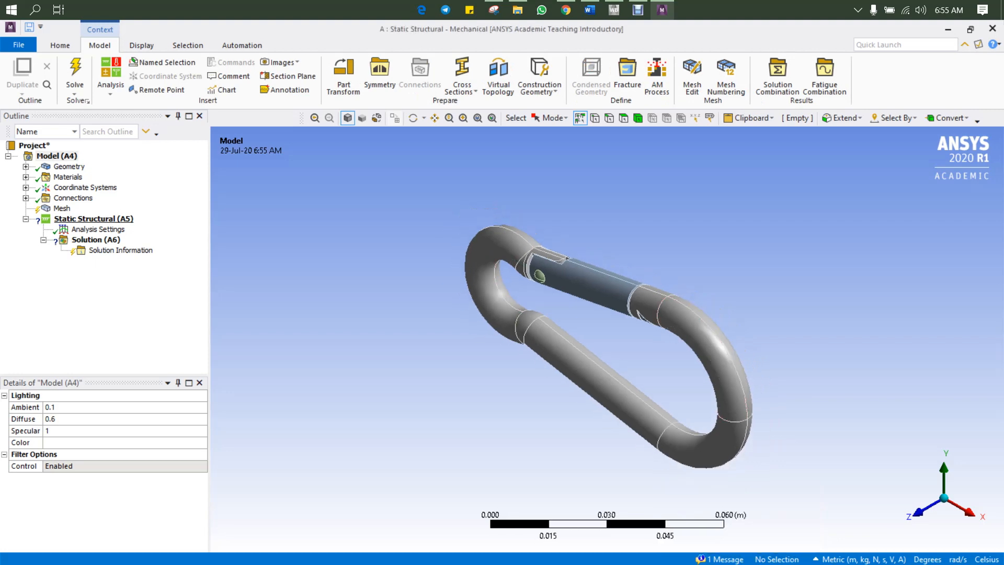
{"action": "left_click", "coordinate": [25, 166]}
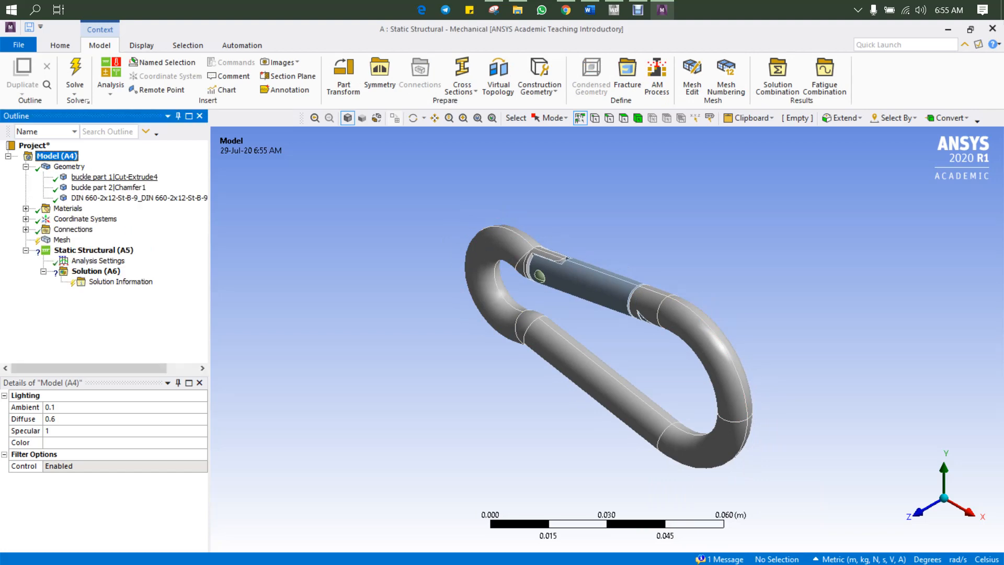
{"action": "left_click", "coordinate": [114, 177]}
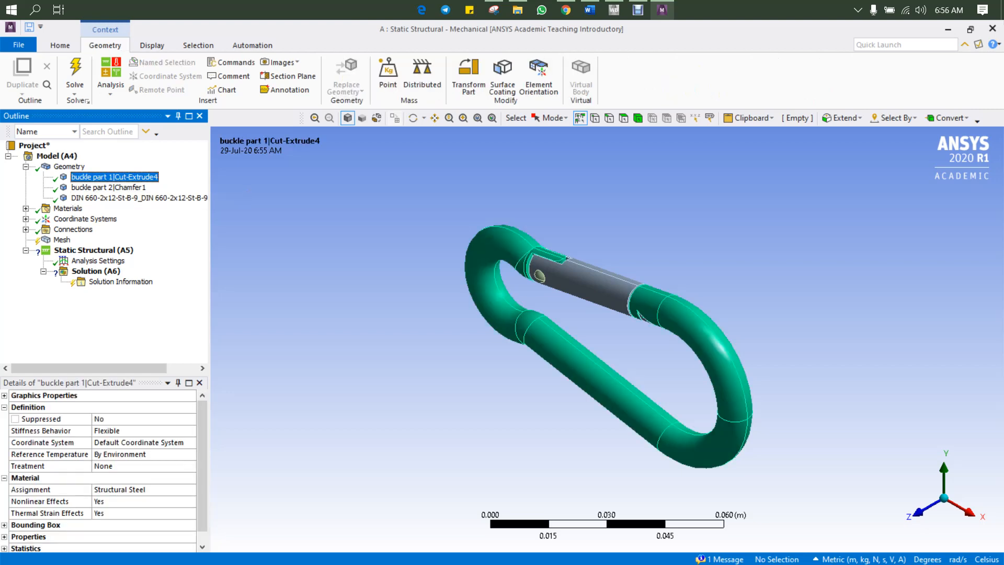
{"action": "left_click", "coordinate": [30, 489]}
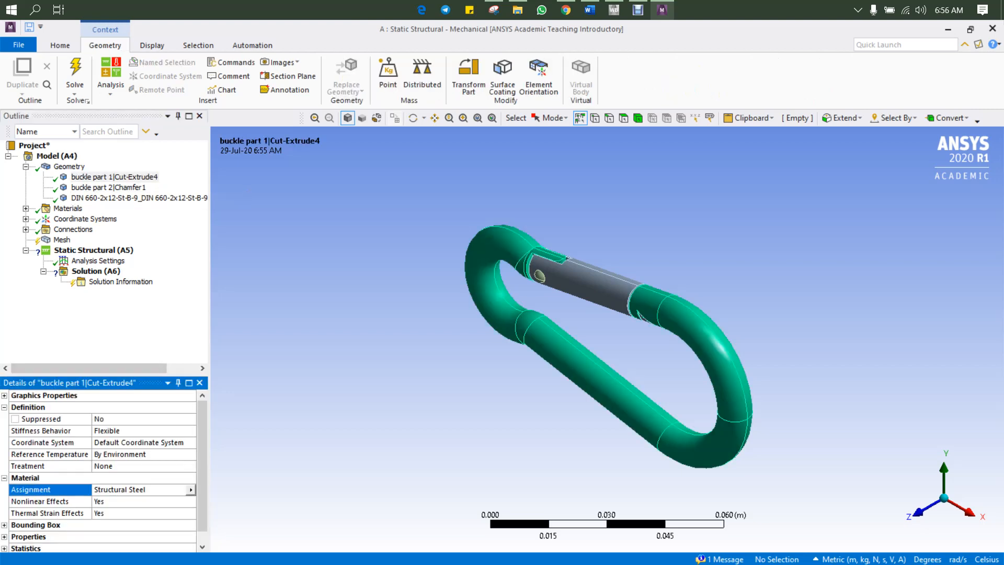
{"action": "left_click", "coordinate": [191, 490]}
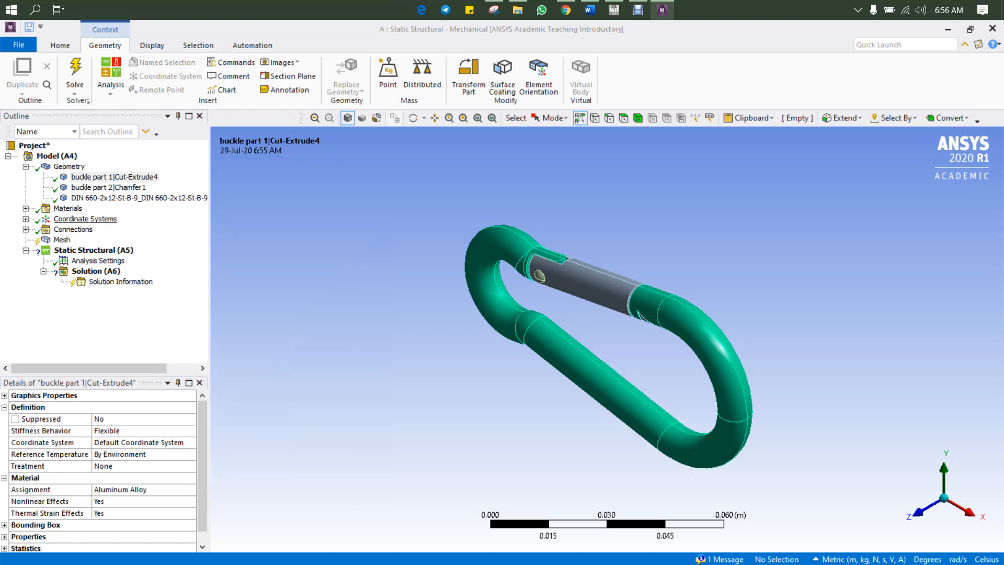
{"action": "left_click", "coordinate": [107, 187]}
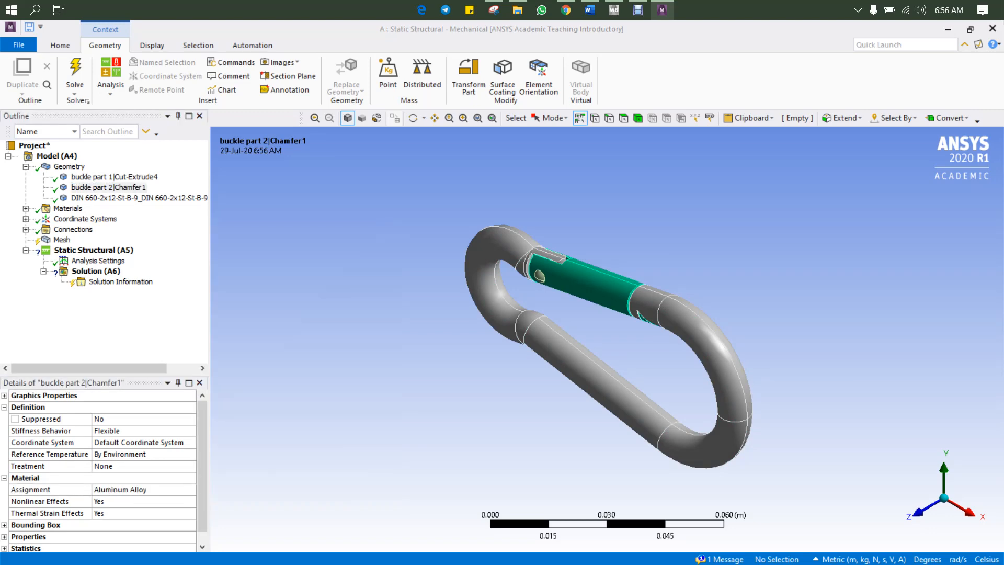
{"action": "left_click", "coordinate": [131, 197]}
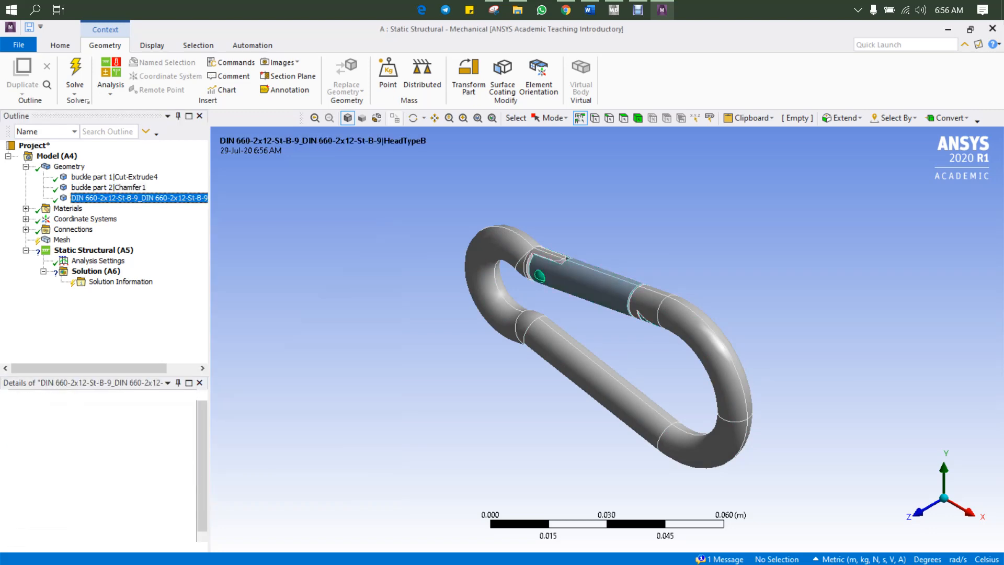
{"action": "left_click", "coordinate": [138, 198]}
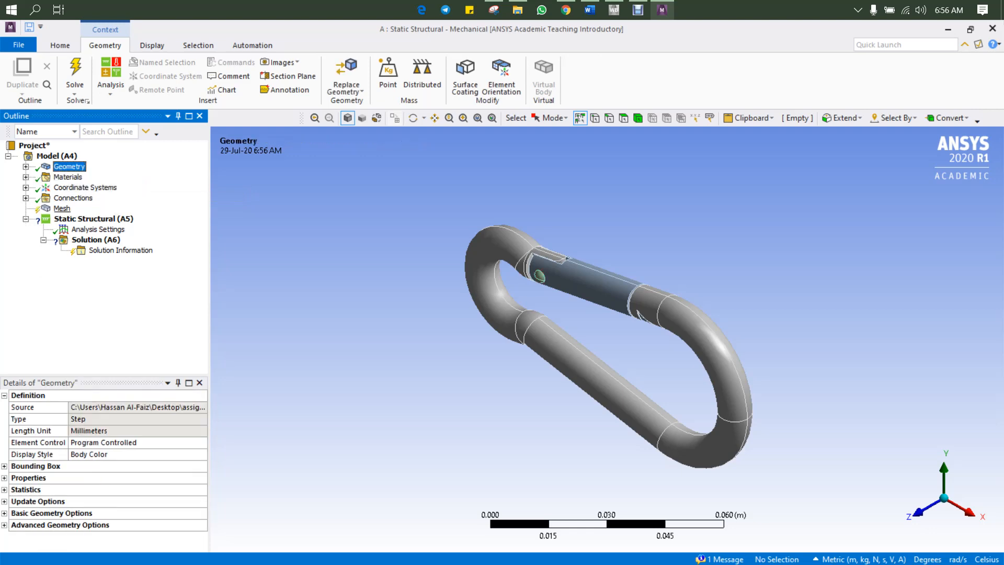
Step: Select Mesh in the Outline and generate the carabiner mesh
{"action": "left_click", "coordinate": [62, 208]}
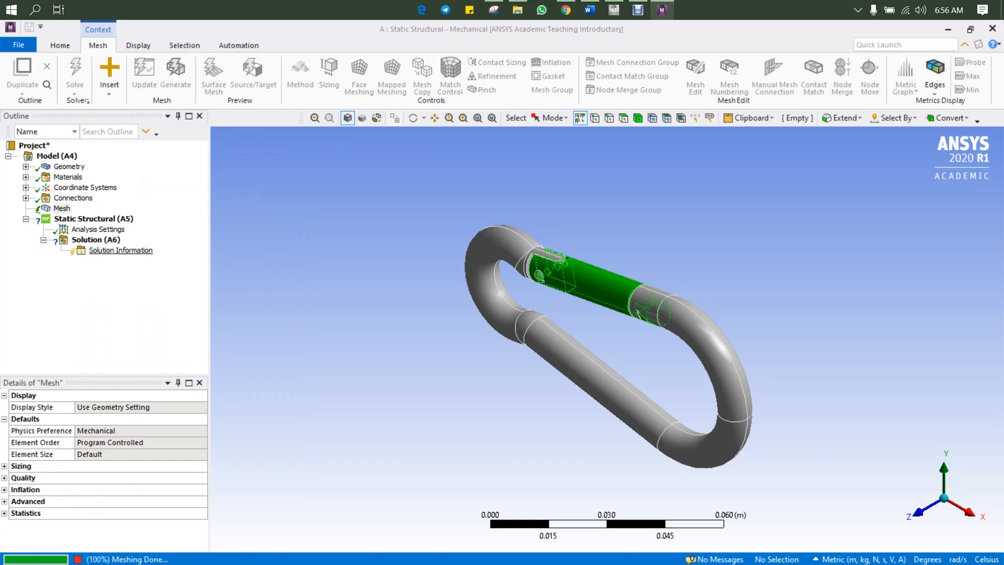
{"action": "left_click", "coordinate": [175, 72]}
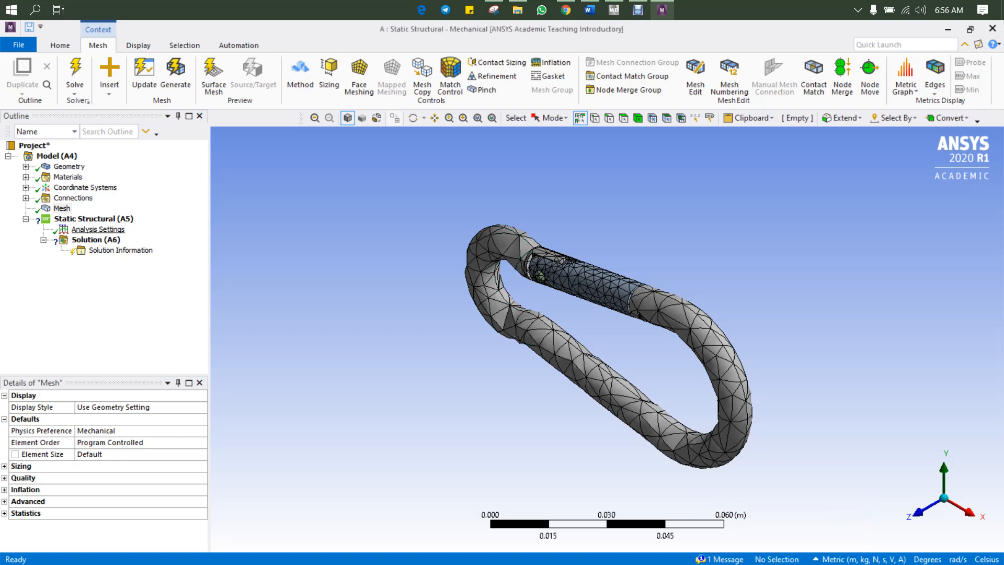
Step: Insert a Force on four curved-end faces, defined by components with X = 20000 N
{"action": "right_click", "coordinate": [85, 218]}
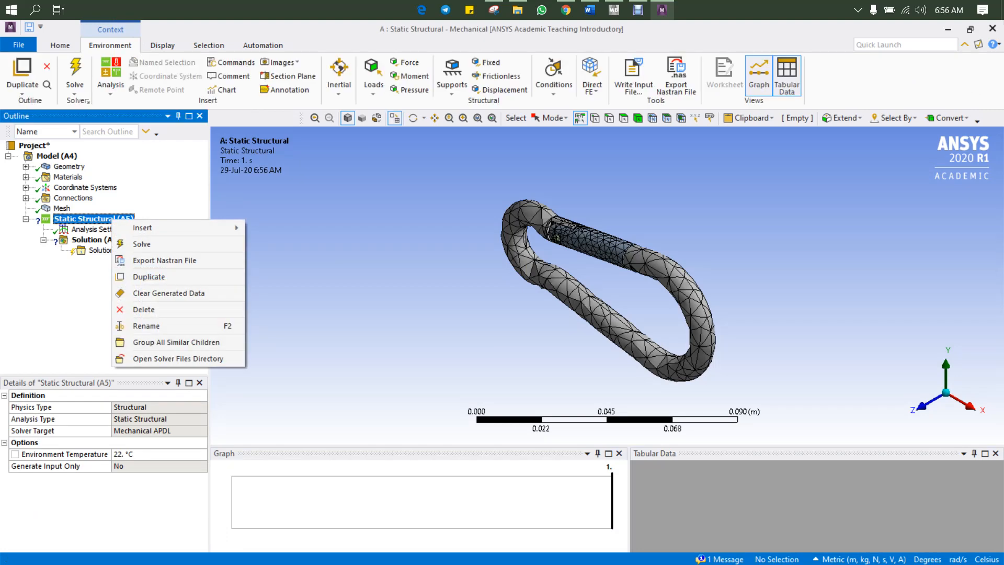
{"action": "mouse_move", "coordinate": [142, 227]}
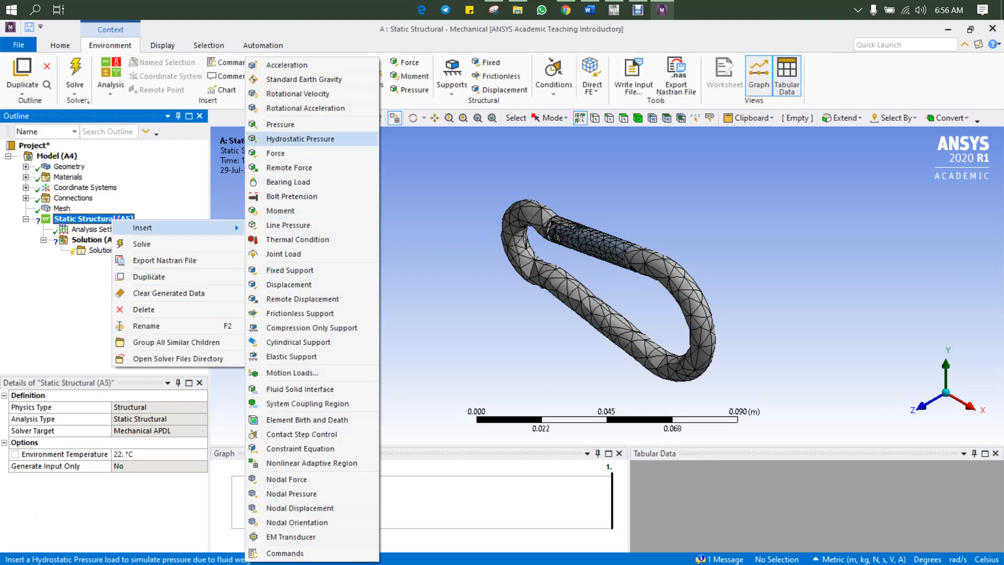
{"action": "left_click", "coordinate": [276, 152]}
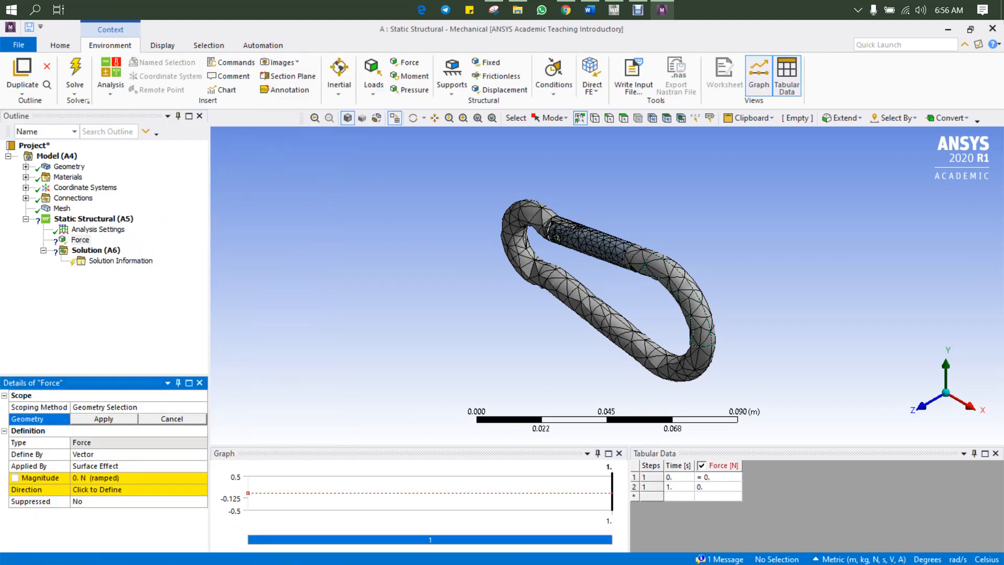
{"action": "left_click", "coordinate": [687, 299]}
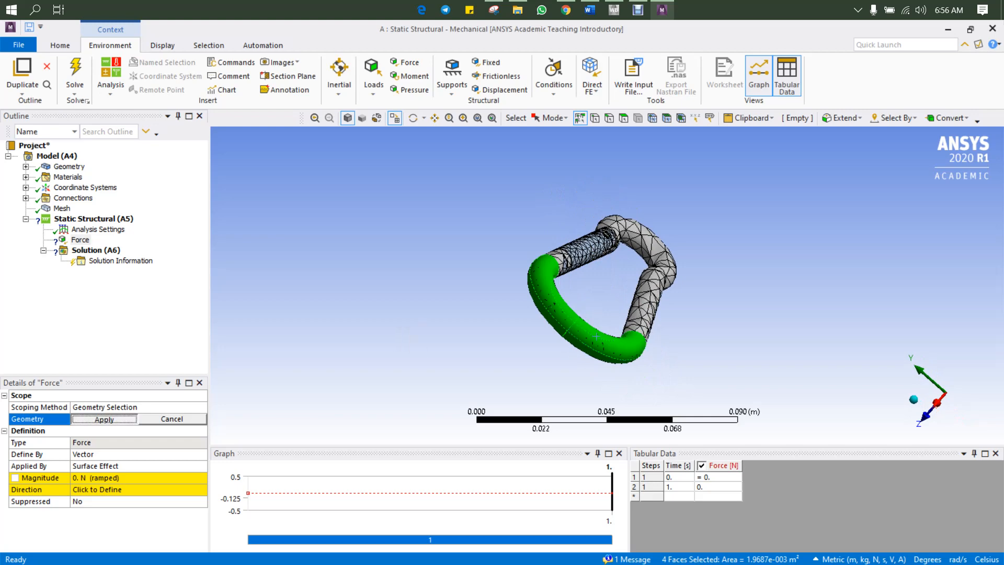
{"action": "left_click", "coordinate": [103, 419]}
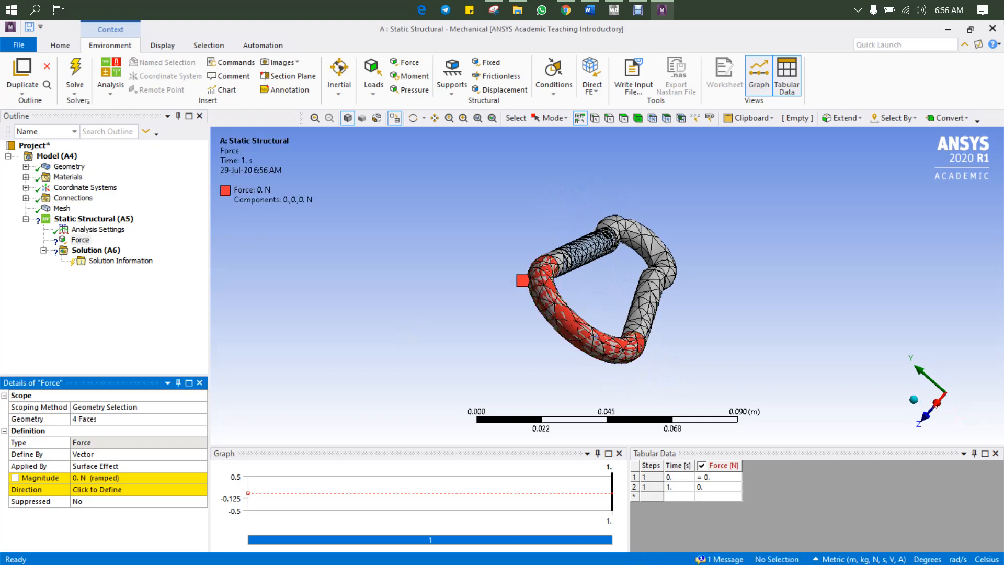
{"action": "left_click", "coordinate": [131, 454]}
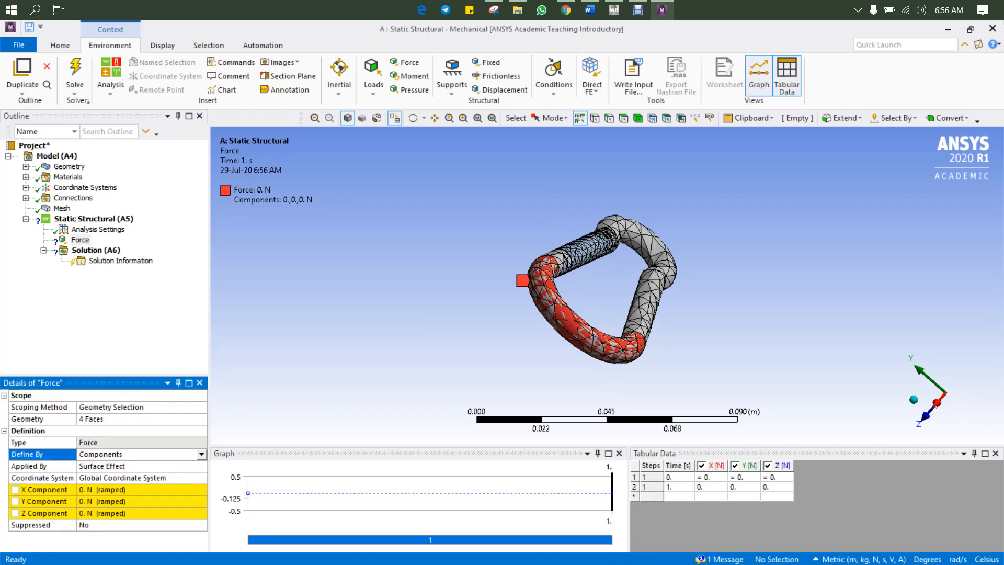
{"action": "left_click", "coordinate": [131, 490]}
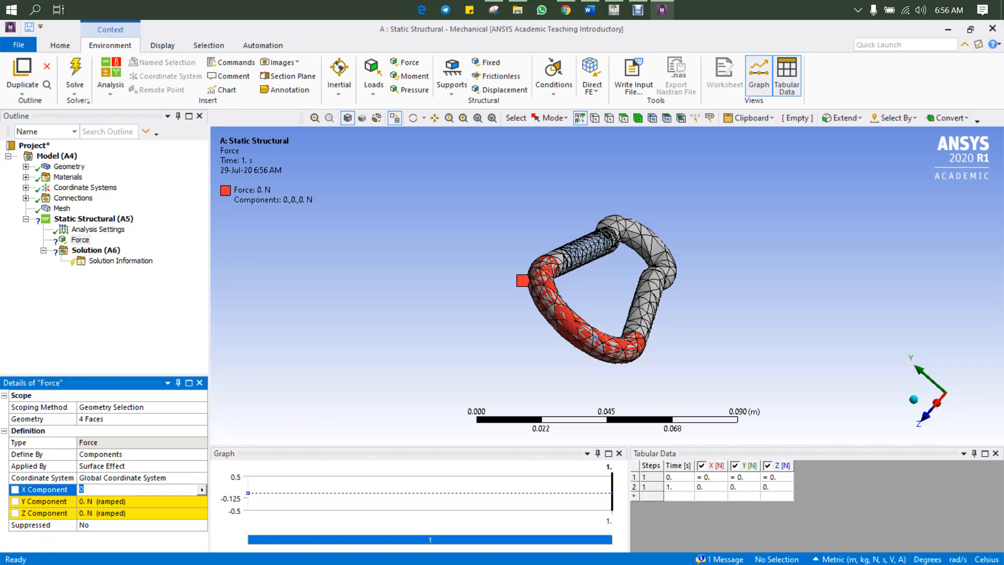
{"action": "type", "text": "2"}
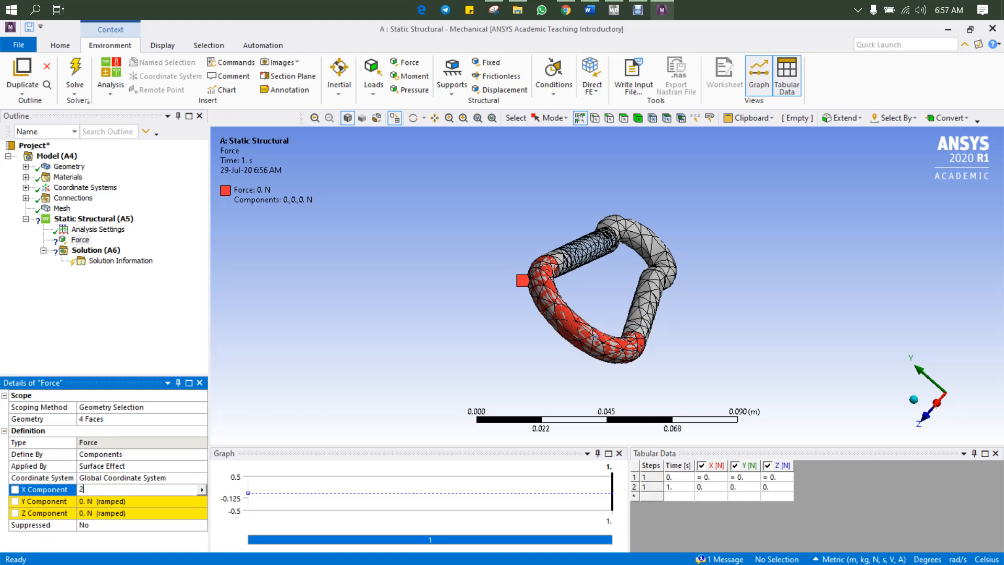
{"action": "type", "text": "0000 N  (ramped"}
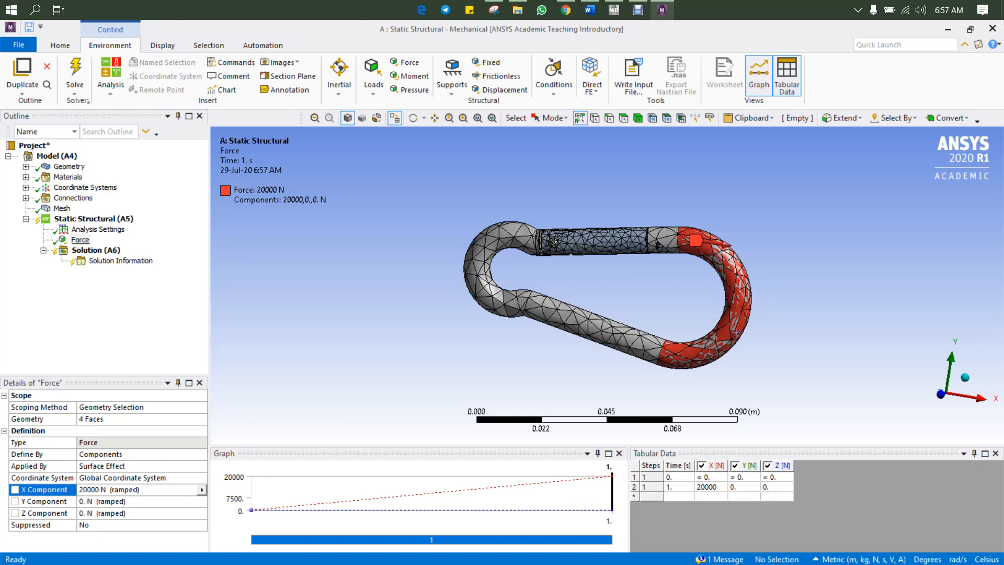
Step: Insert a Fixed Support on the two faces at the opposite curved end
{"action": "right_click", "coordinate": [95, 218]}
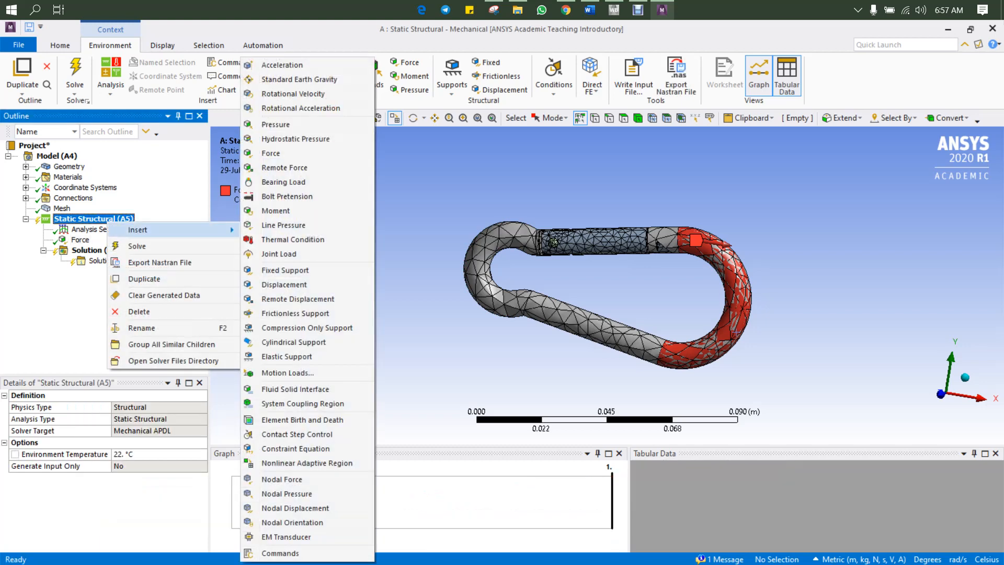
{"action": "mouse_move", "coordinate": [287, 357]}
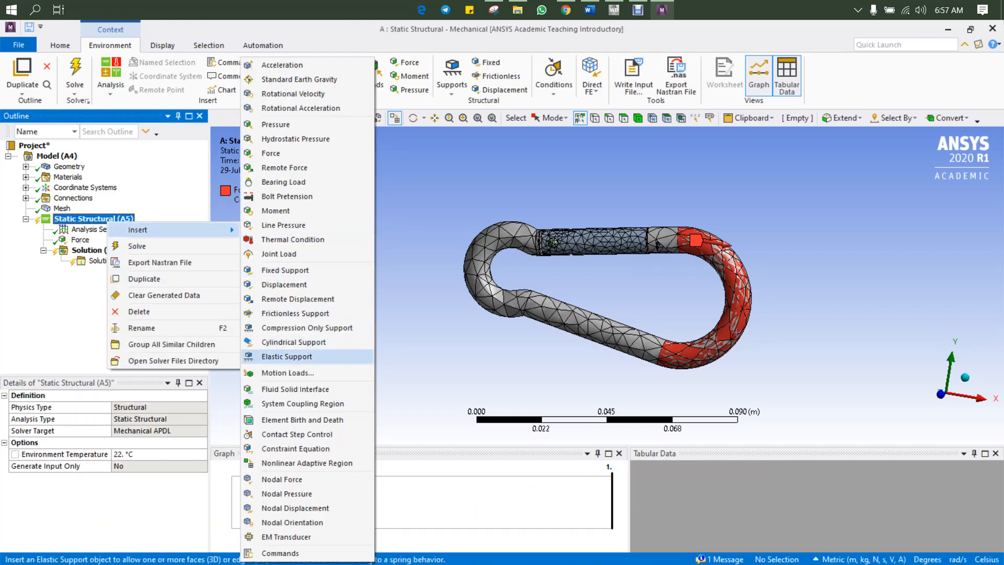
{"action": "mouse_move", "coordinate": [285, 270]}
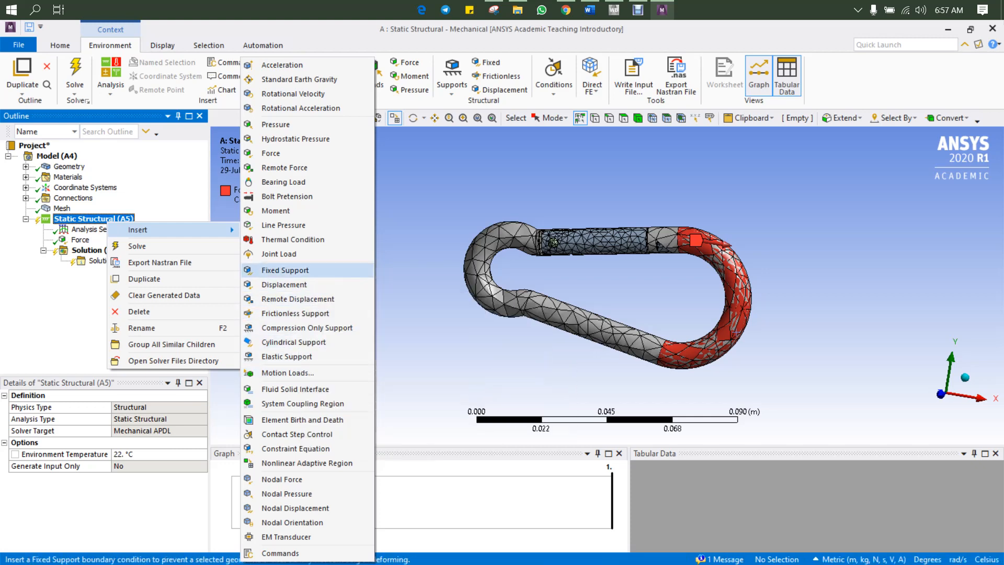
{"action": "left_click", "coordinate": [285, 270]}
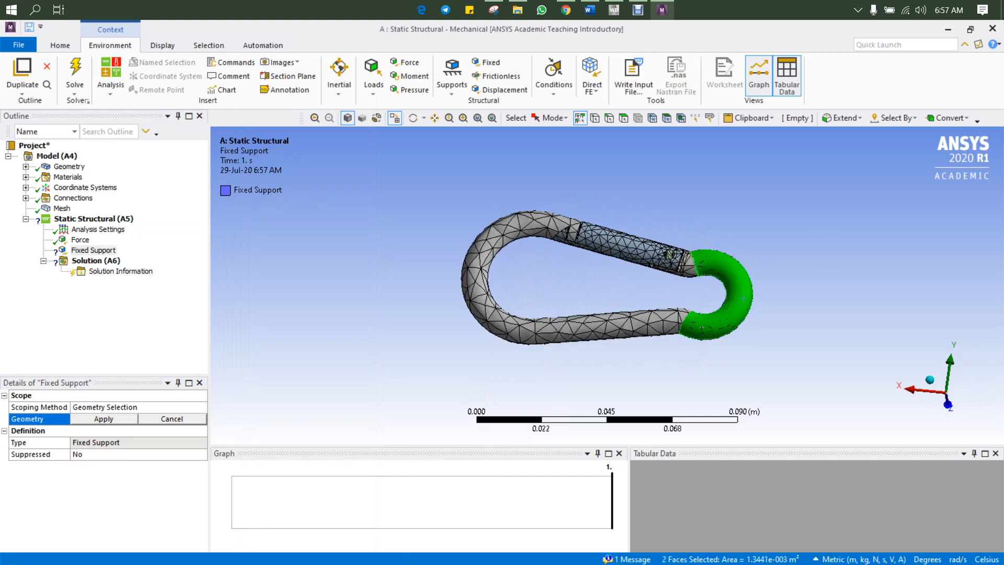
{"action": "left_click", "coordinate": [103, 419]}
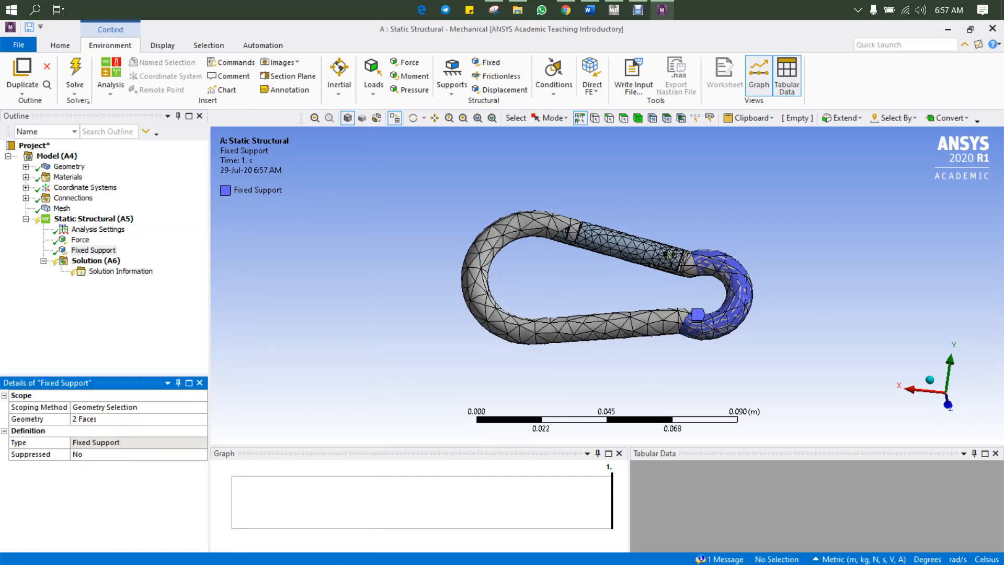
{"action": "left_click", "coordinate": [96, 261]}
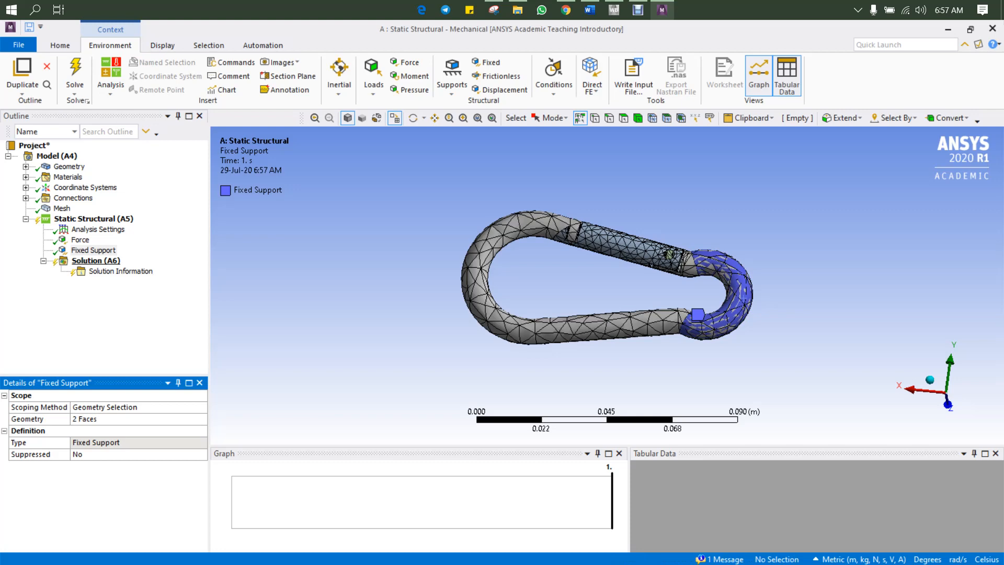
Step: Insert Total Deformation, Equivalent Elastic Strain and Equivalent Stress results, then solve
{"action": "right_click", "coordinate": [95, 260]}
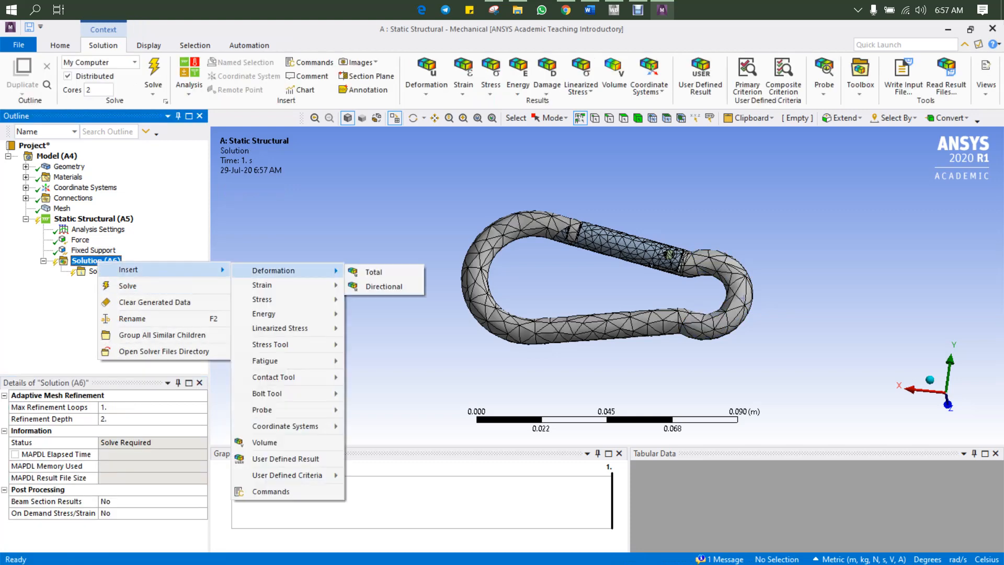
{"action": "left_click", "coordinate": [374, 272]}
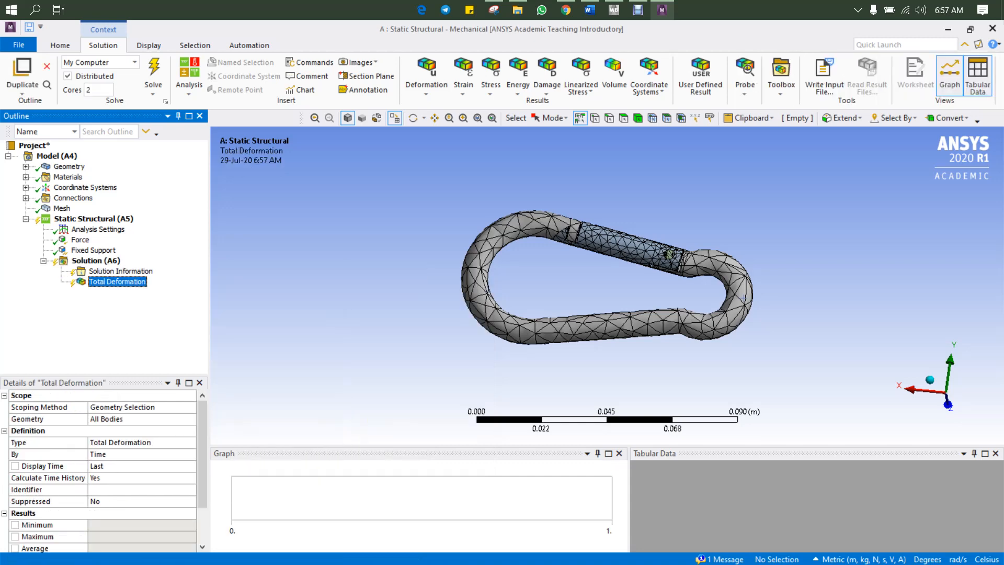
{"action": "right_click", "coordinate": [87, 260]}
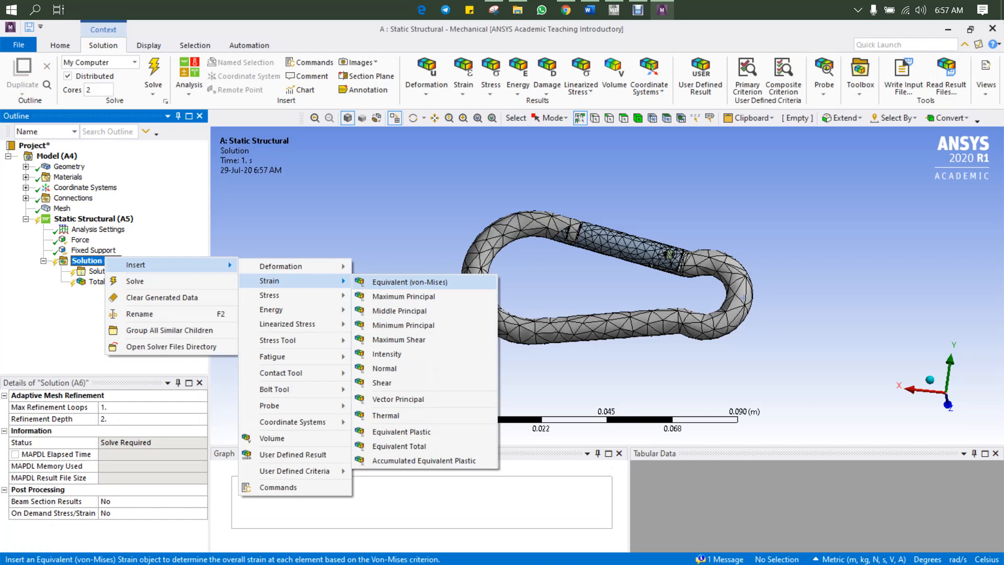
{"action": "left_click", "coordinate": [405, 282]}
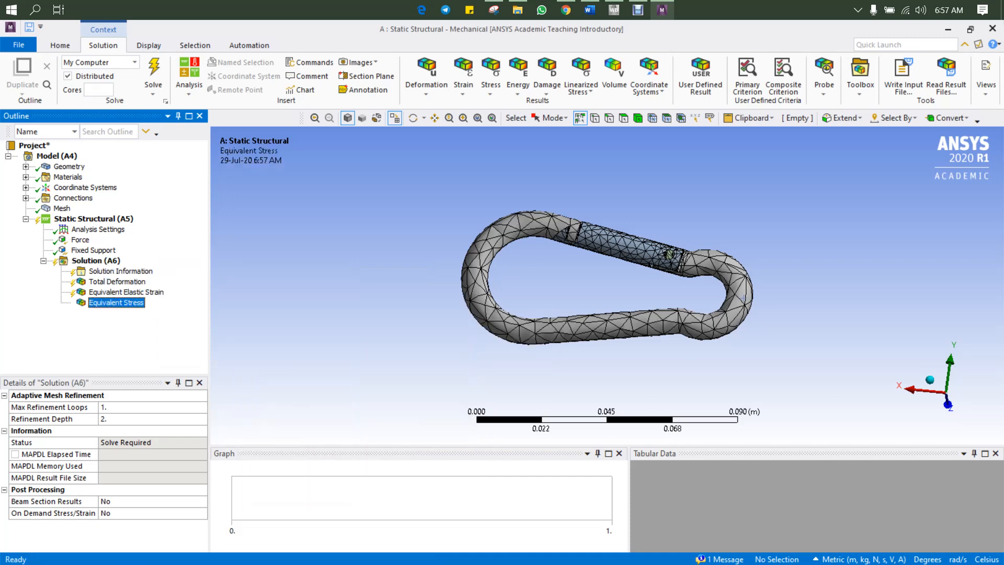
{"action": "right_click", "coordinate": [88, 260]}
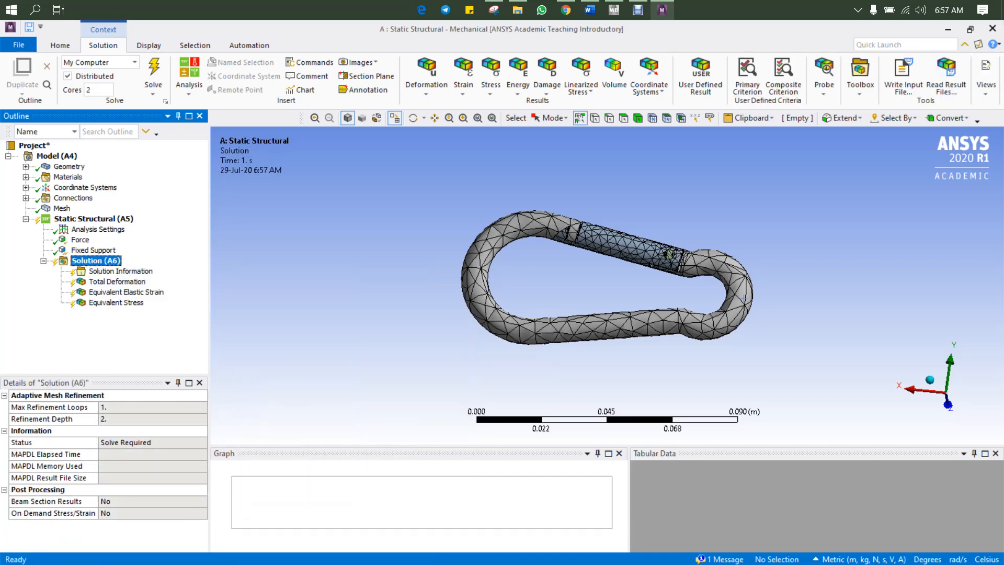
{"action": "left_click", "coordinate": [152, 72]}
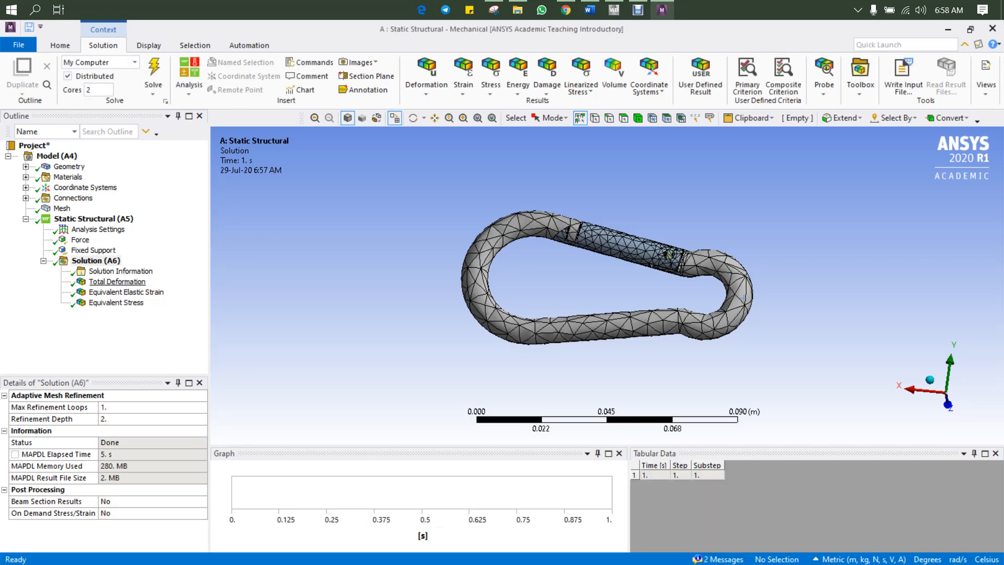
Step: Display Total Deformation at 1.0 (True Scale), peaking near 0.000585 m
{"action": "left_click", "coordinate": [117, 281]}
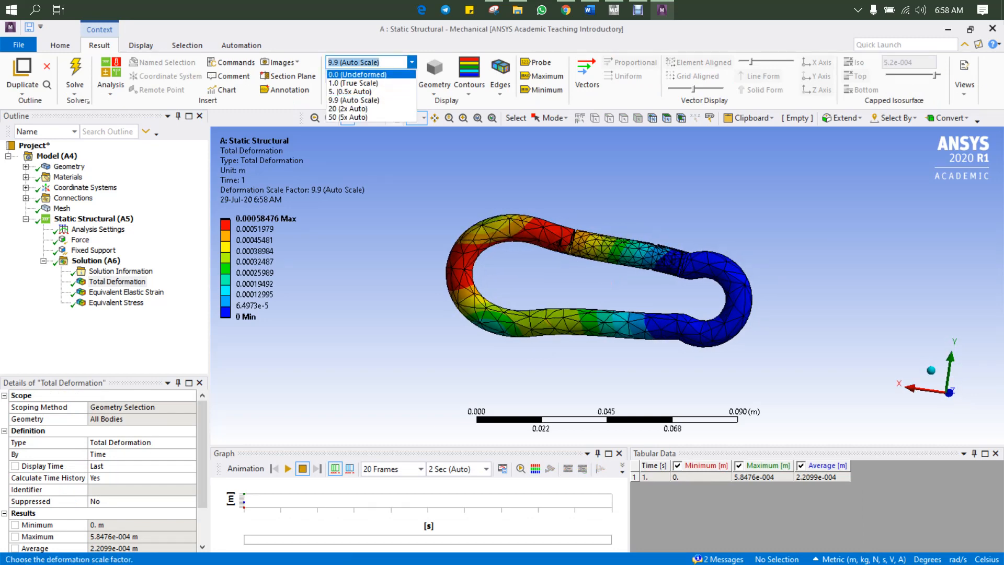
{"action": "left_click", "coordinate": [349, 83]}
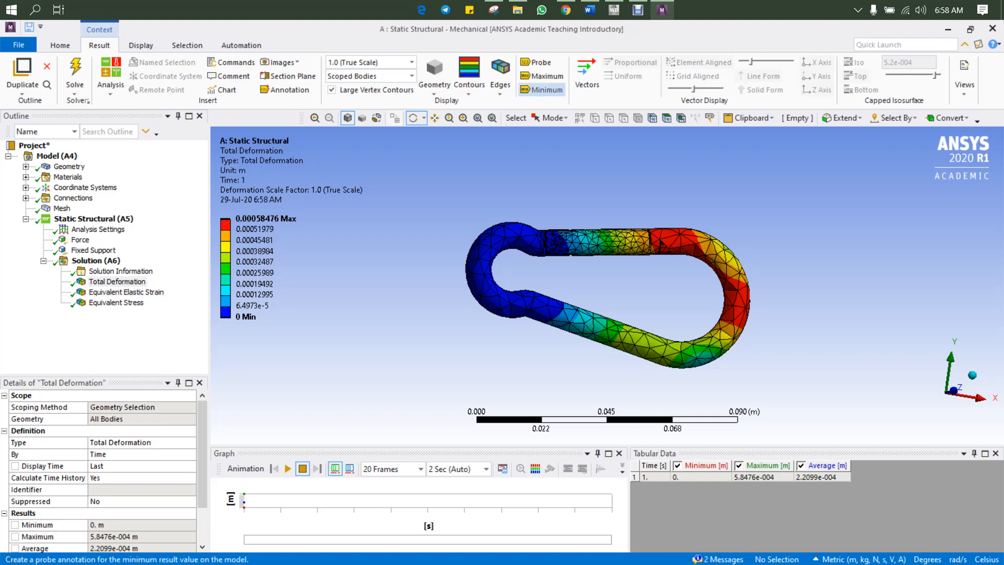
Step: Label the maximum result locations and review the Equivalent Stress contour, peaking near 1.59e9 Pa
{"action": "left_click", "coordinate": [546, 76]}
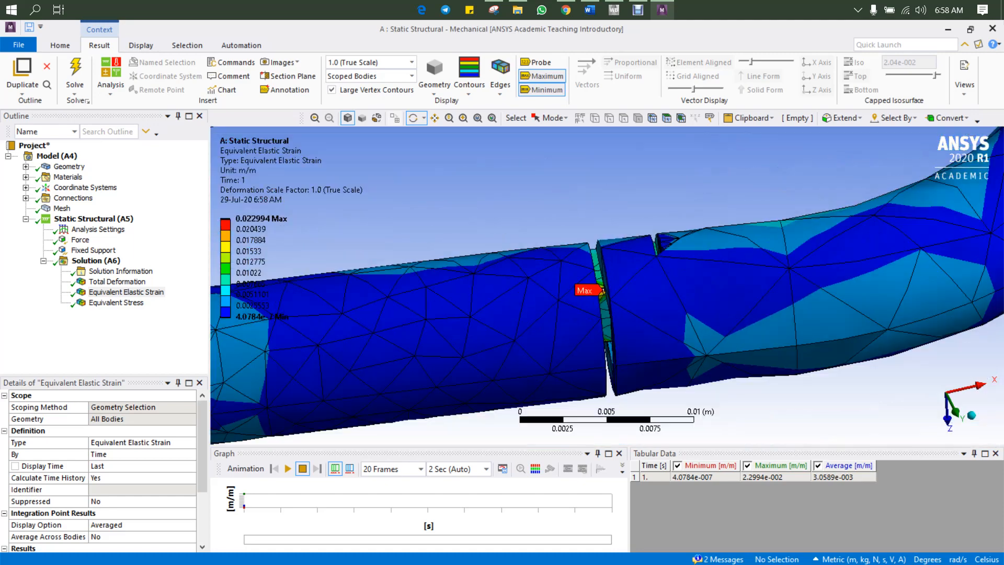
{"action": "left_click", "coordinate": [116, 302]}
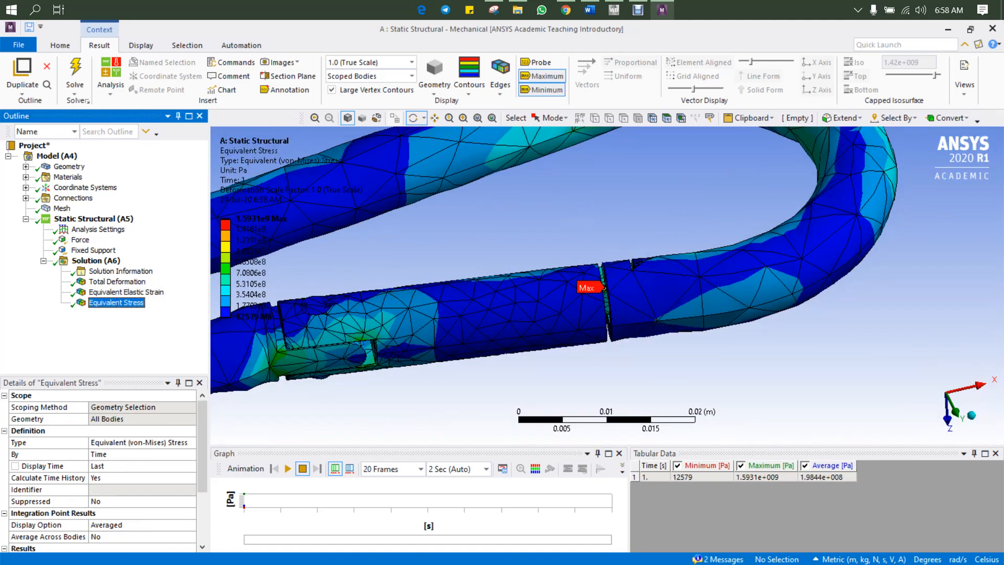